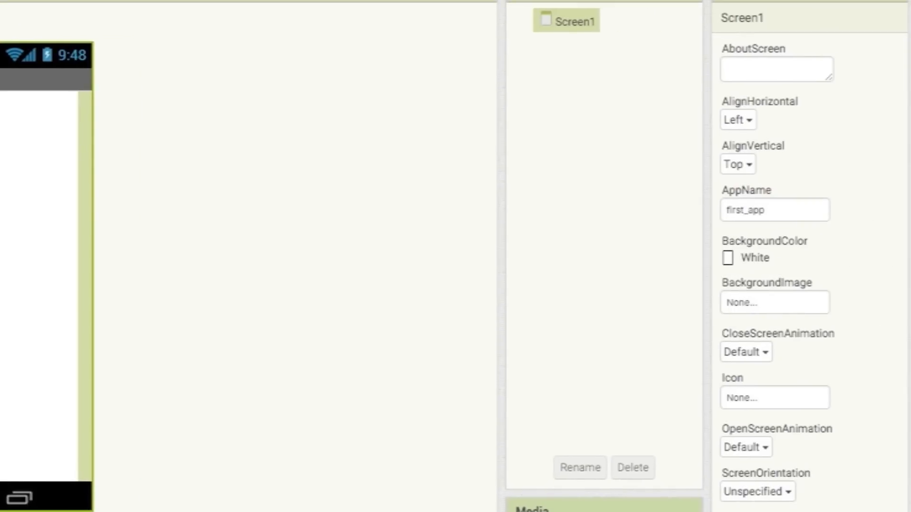
- Set Screen1's AboutScreen text to 'This is my first app using app inventor!'
left_click(774, 69)
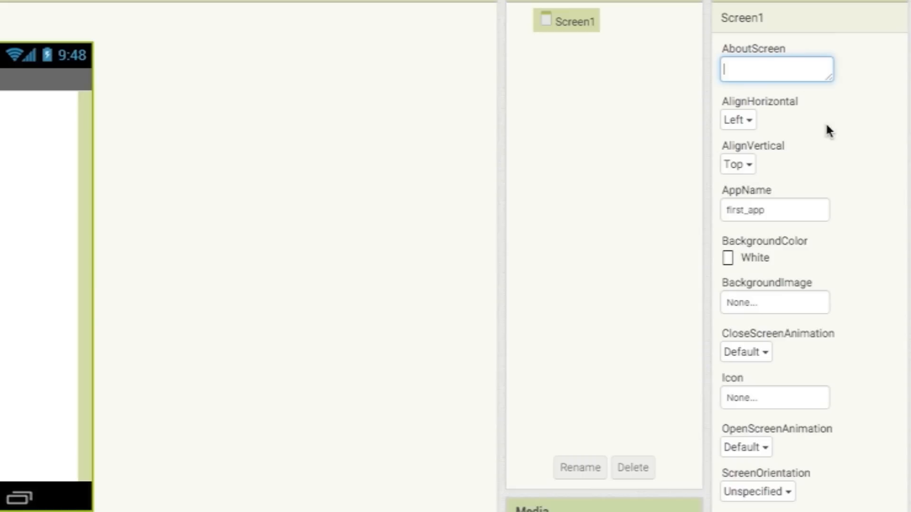
type("This is my first app using app inventor!")
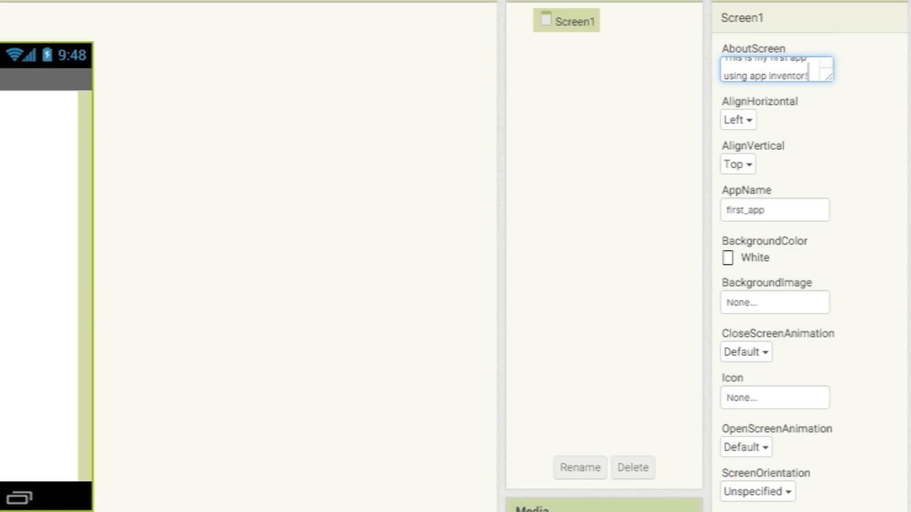
left_click(773, 302)
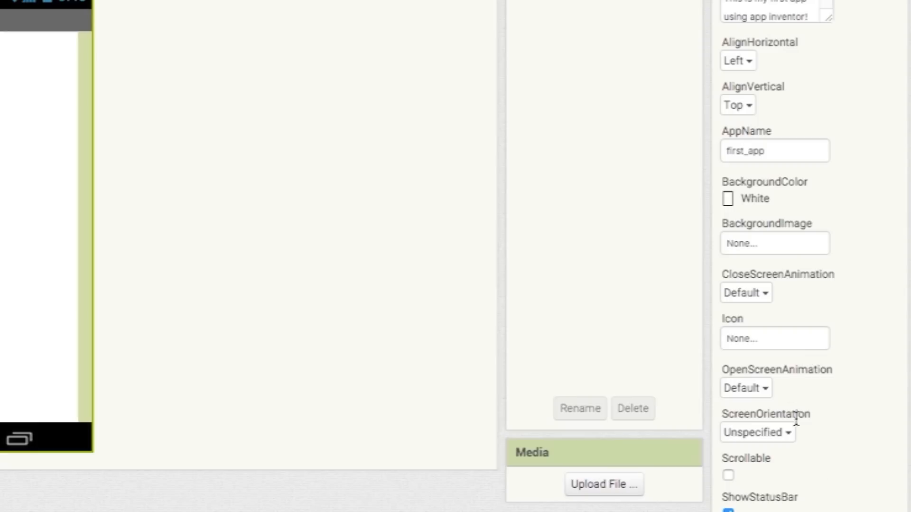
scroll("down", 3)
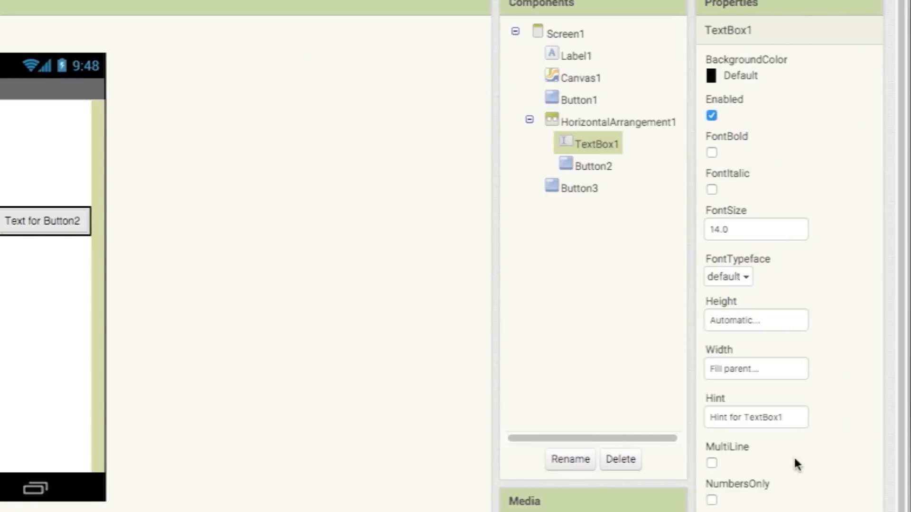
- Adjust the third button's width and rename the first button to btnPic
left_click(579, 188)
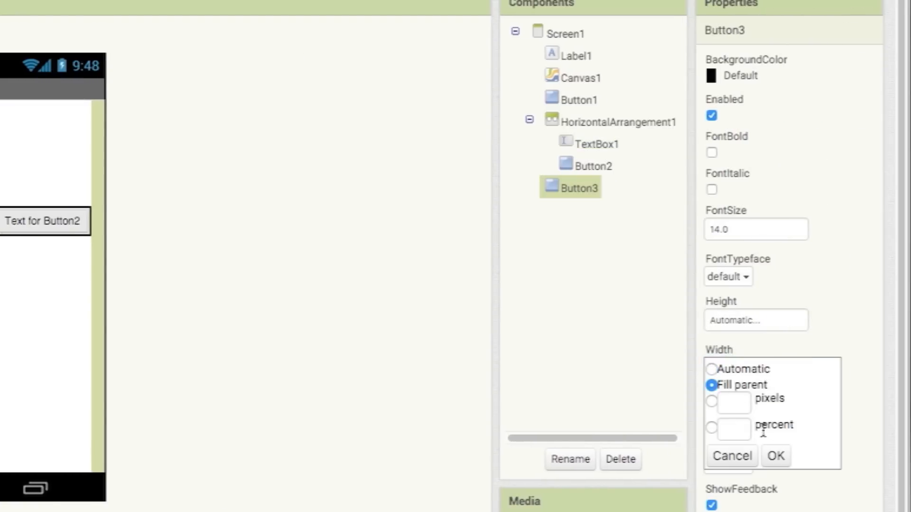
left_click(589, 77)
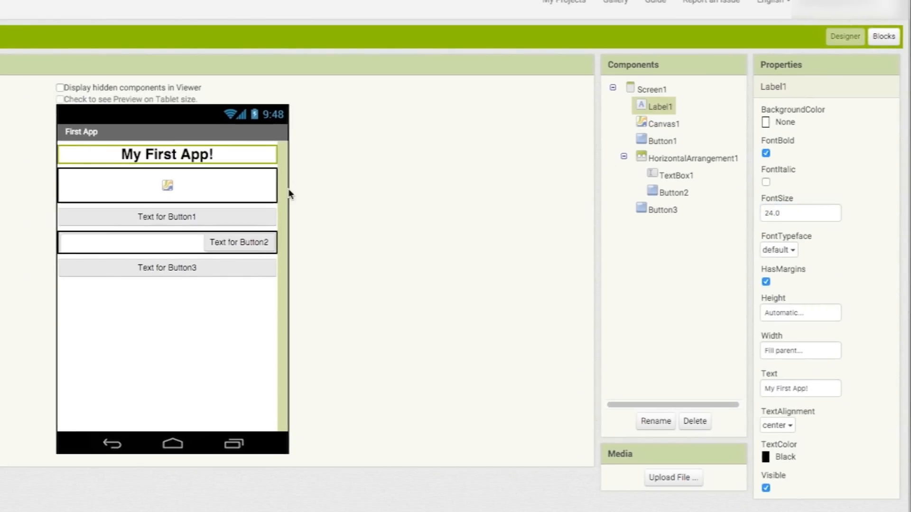
left_click(661, 140)
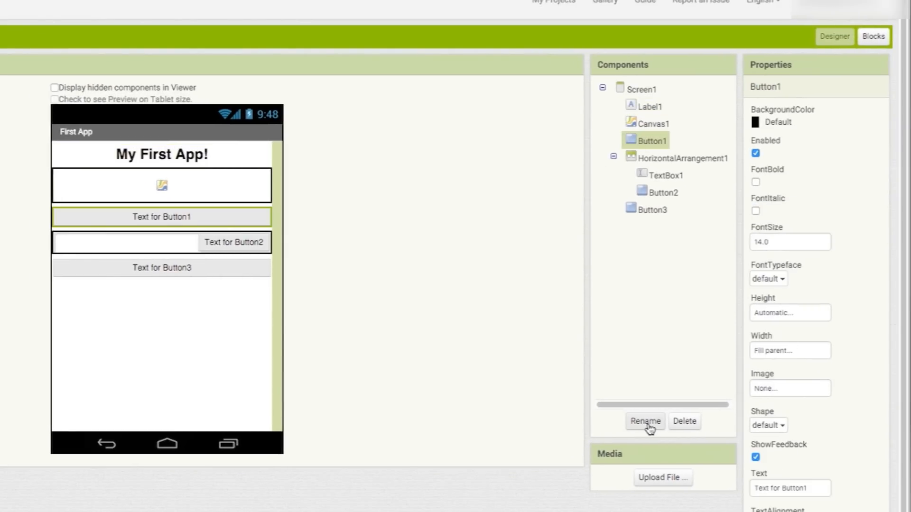
left_click(665, 175)
type("bt")
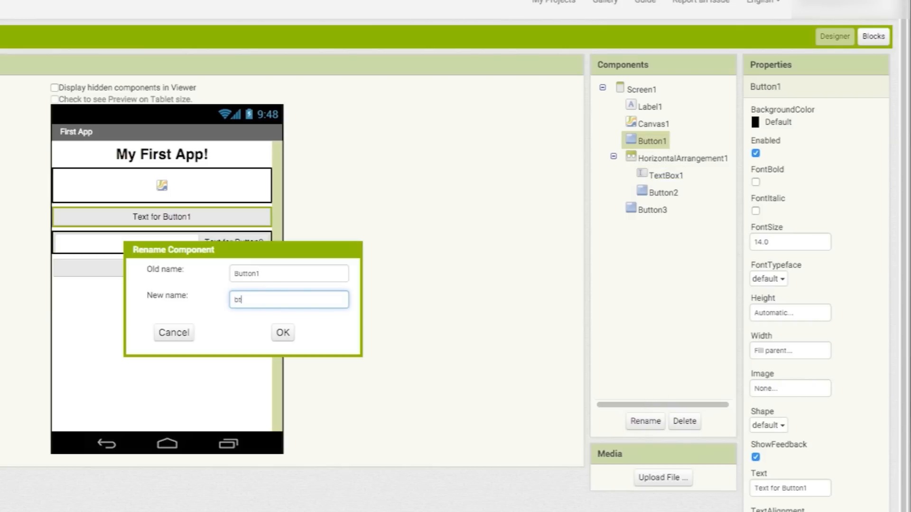
left_click(282, 333)
type("Take Picture")
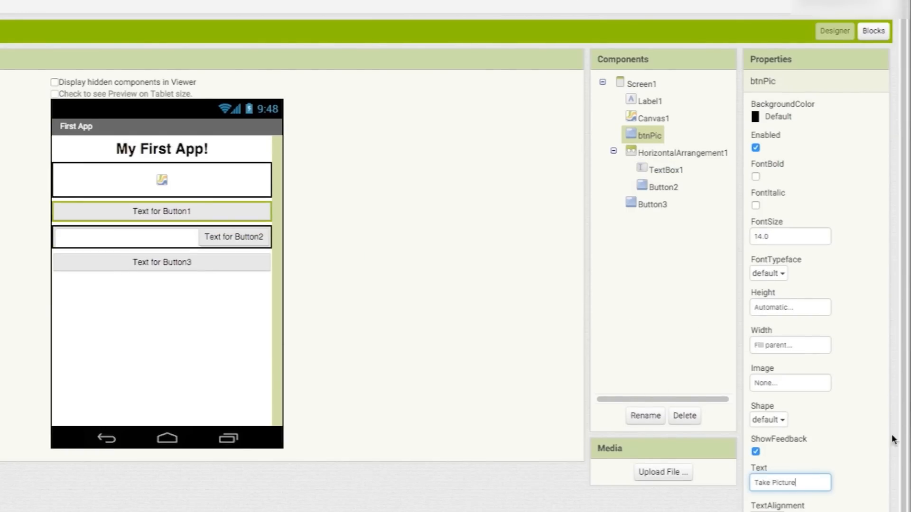
- Rename the text box to txtImage and select the canvas
left_click(665, 173)
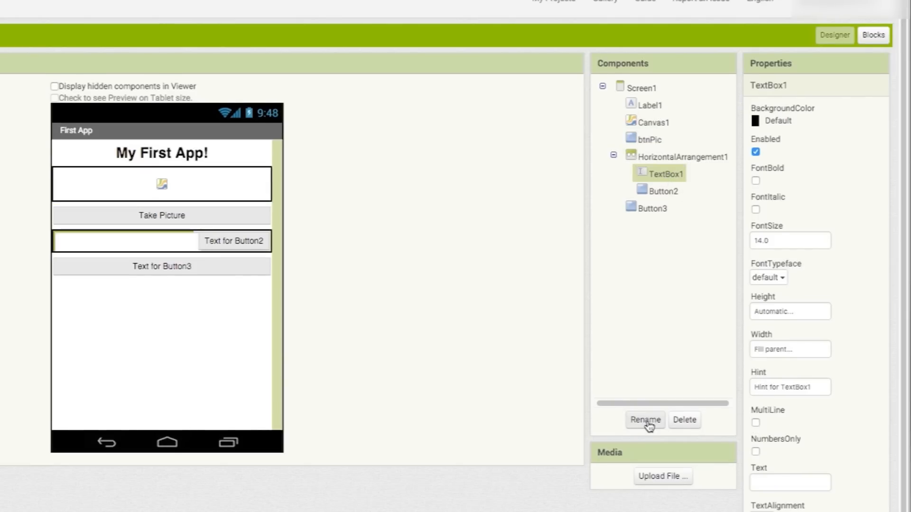
left_click(645, 420)
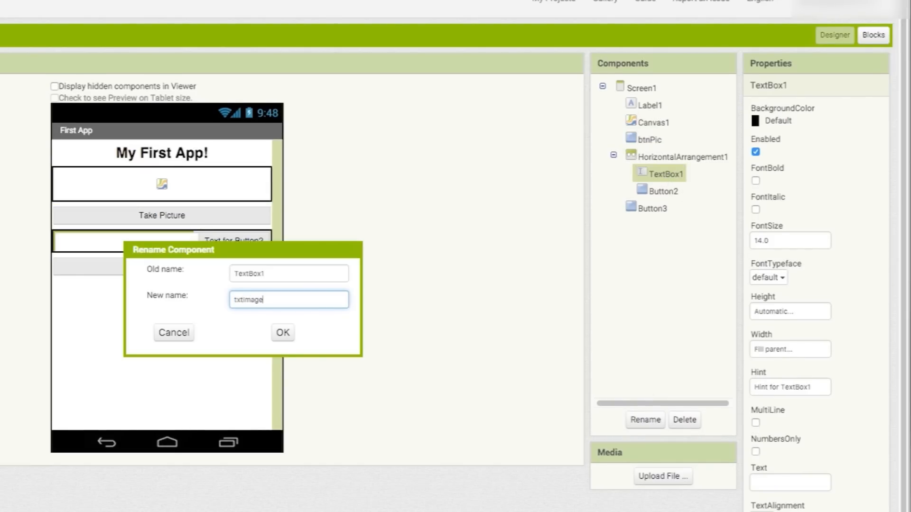
left_click(282, 332)
type("T")
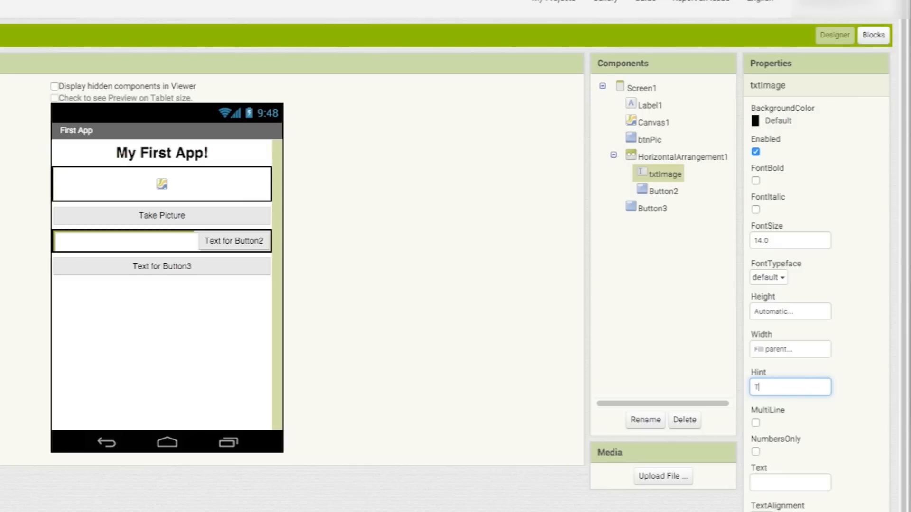
left_click(661, 191)
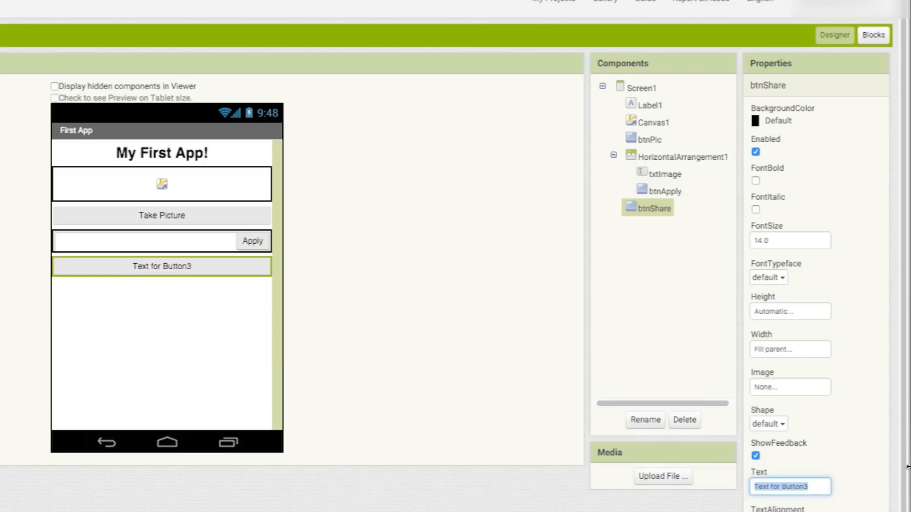
left_click(664, 122)
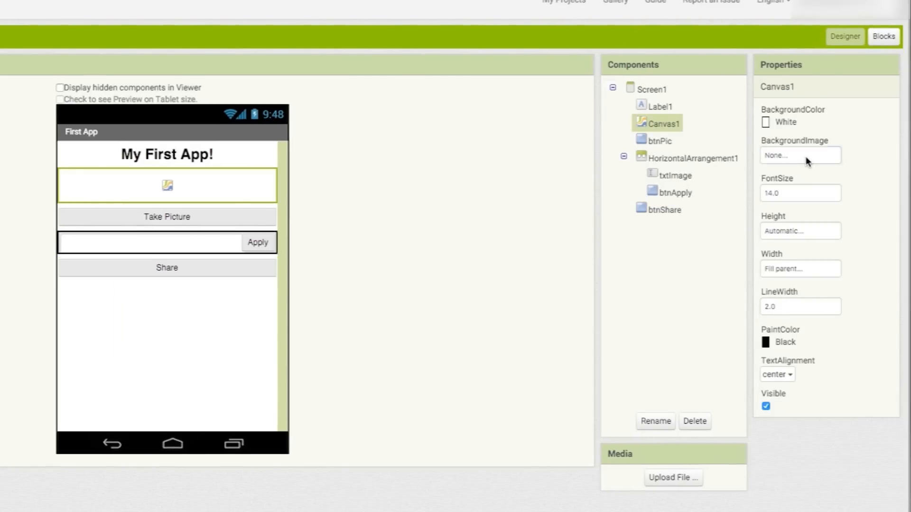
- Give Canvas1 the uploaded default_pic.jpg background, 170 pixels high, width Fill parent
left_click(799, 155)
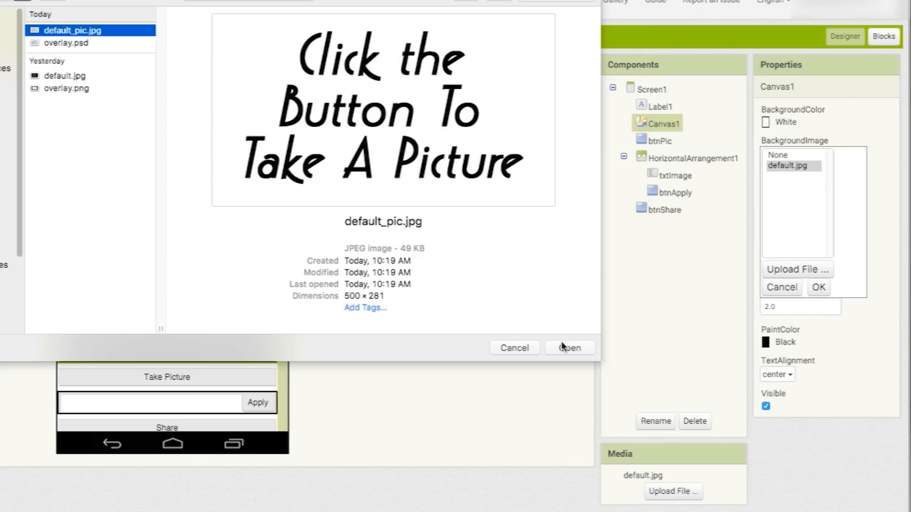
left_click(568, 347)
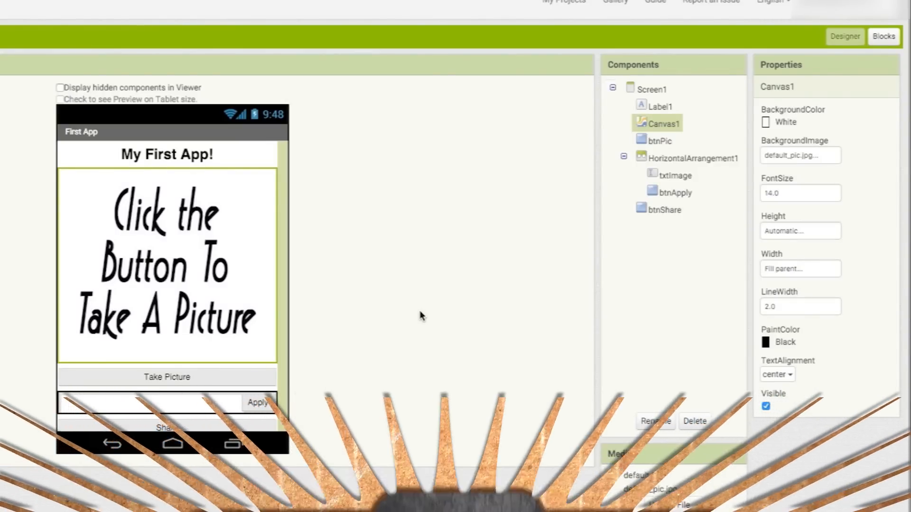
left_click(799, 231)
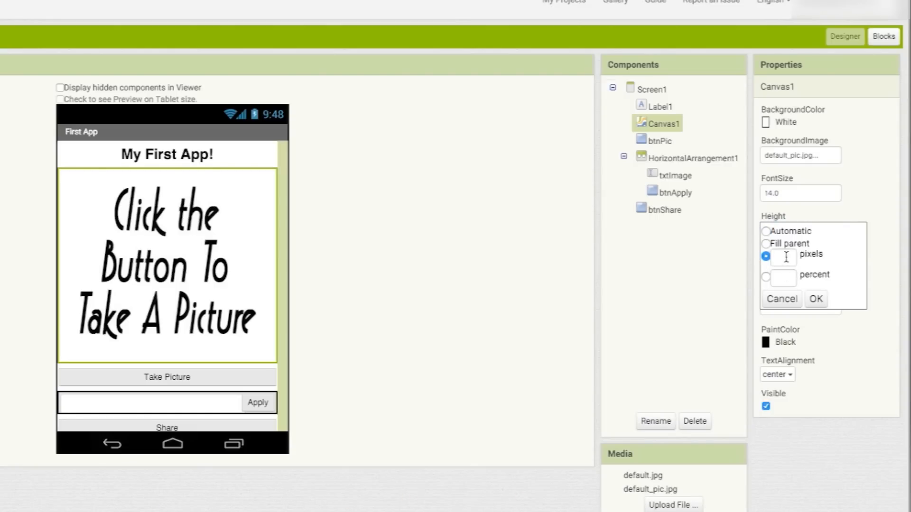
left_click(814, 299)
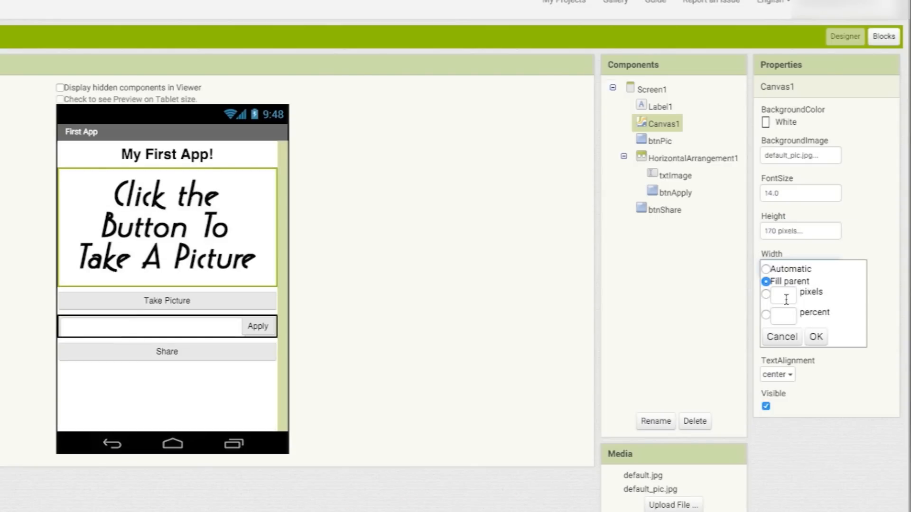
left_click(815, 336)
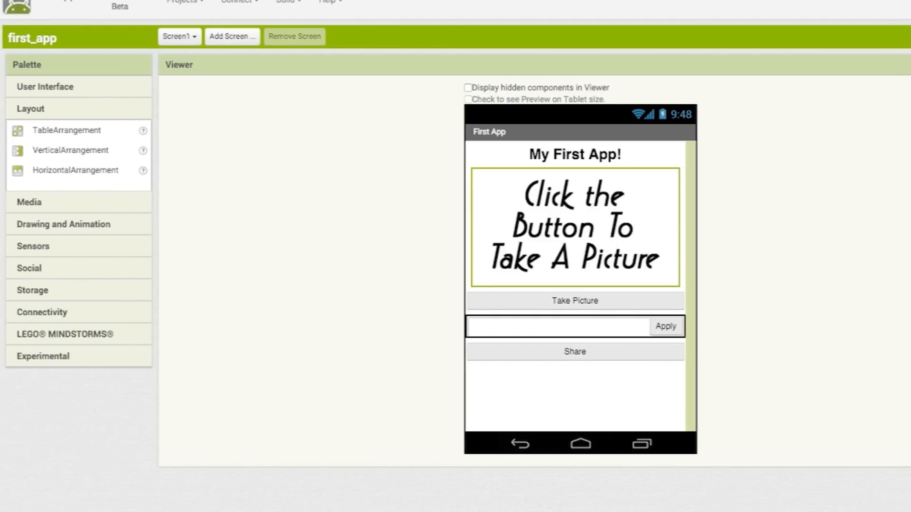
- Add an ImageSprite to Canvas1 with overlay.png as its picture and Fill parent height
left_click(63, 152)
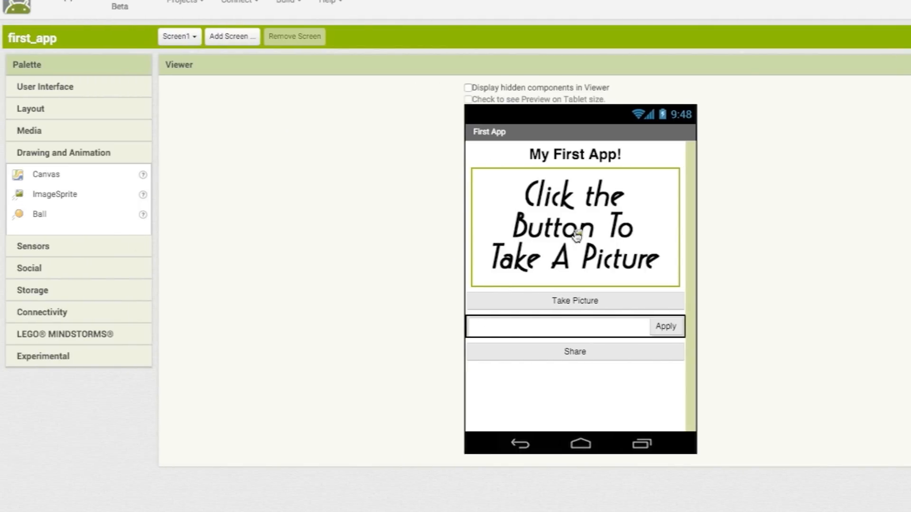
left_click(798, 418)
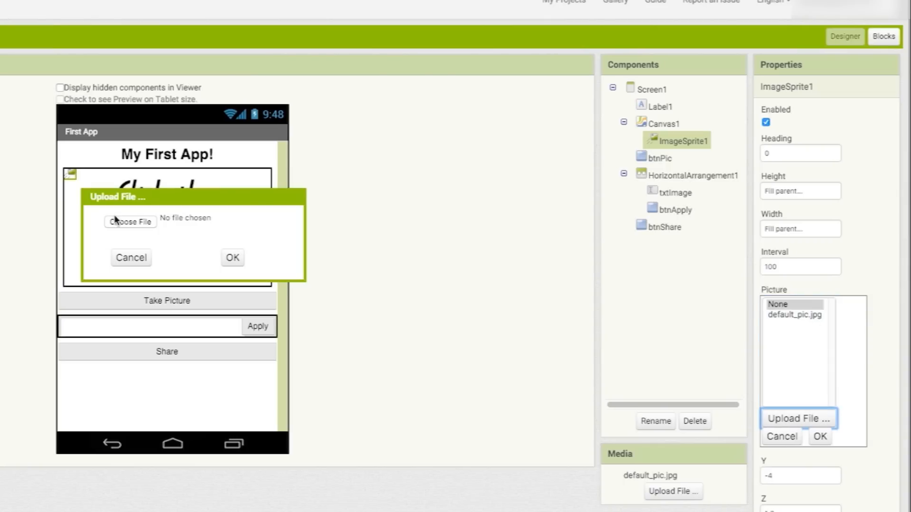
left_click(130, 222)
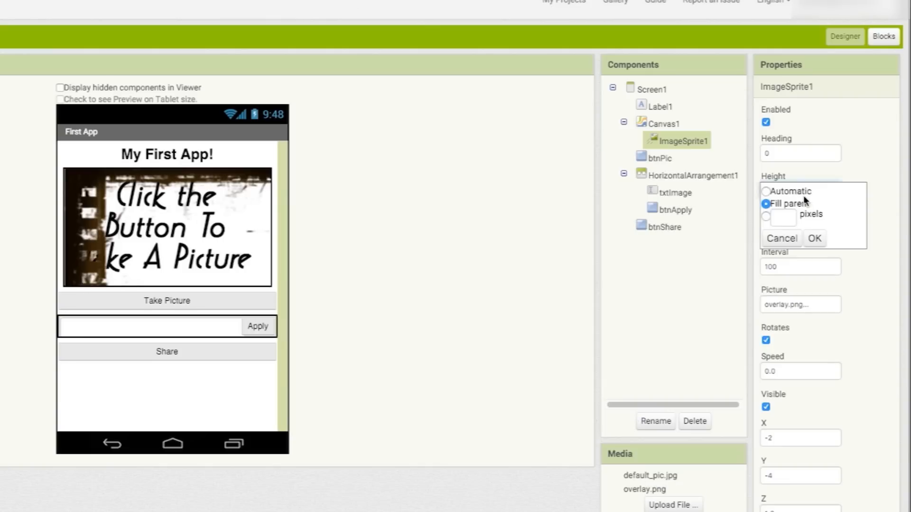
left_click(814, 238)
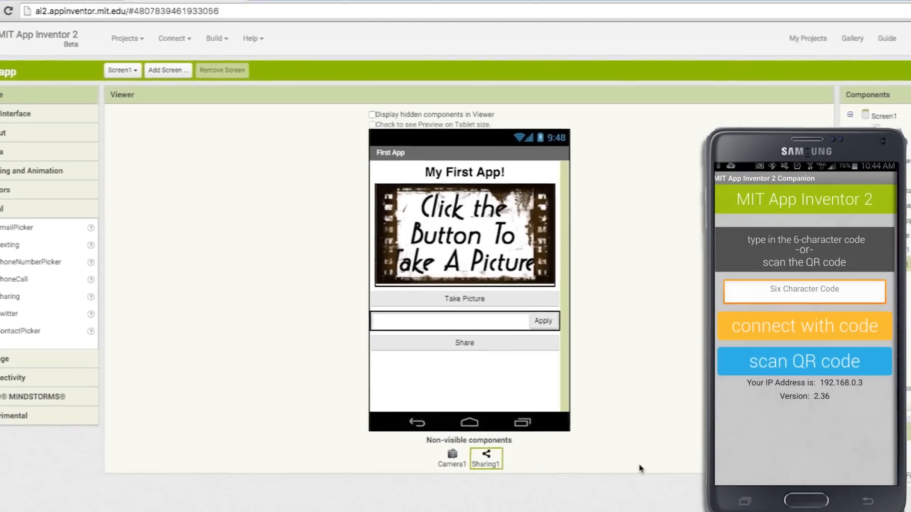
- Connect to the phone through Connect > AI Companion to get a QR code
left_click(145, 55)
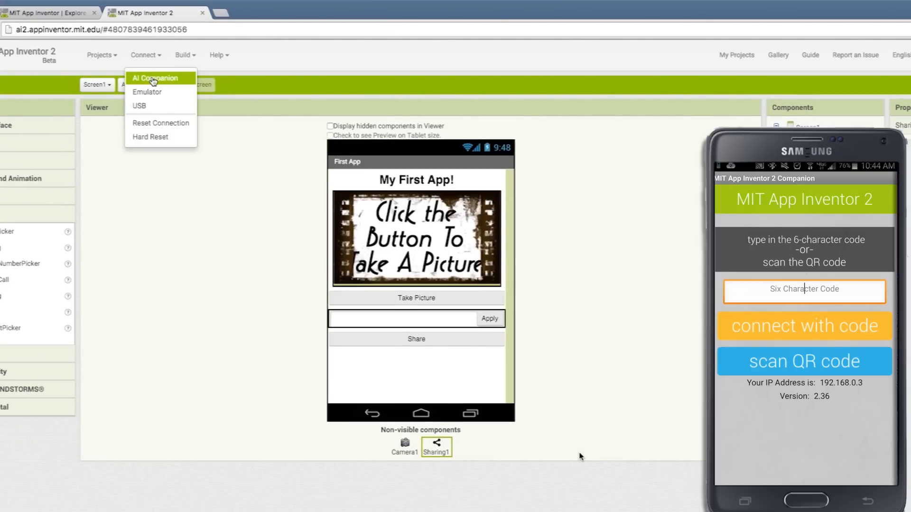
left_click(157, 78)
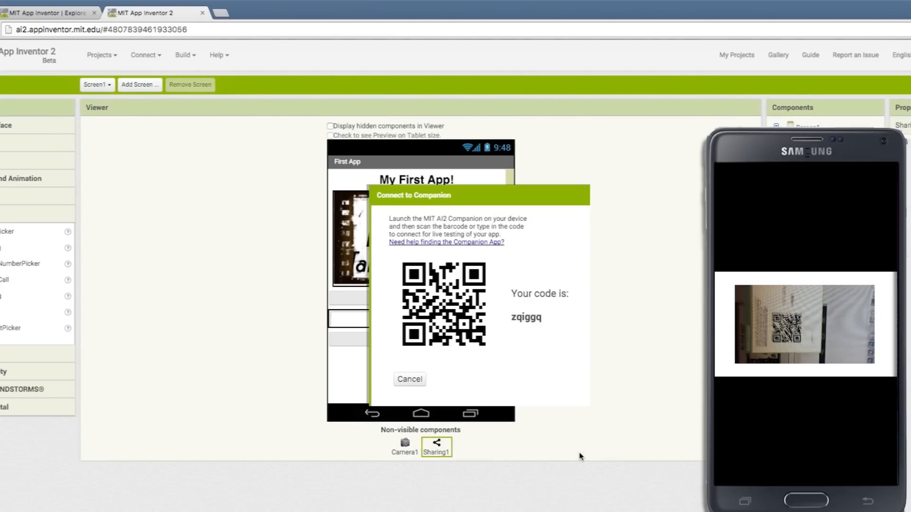
left_click(409, 379)
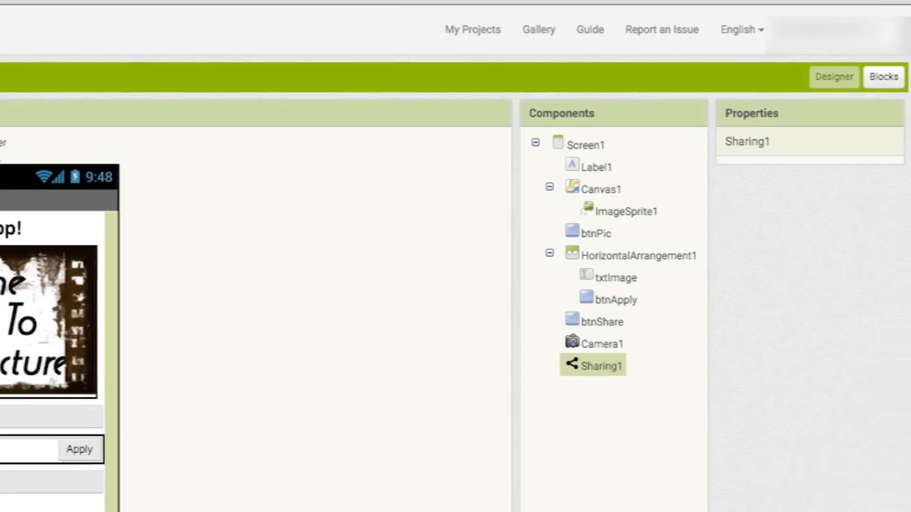
- Add btnPic.Click calling Camera1.TakePicture and a Camera1.AfterPicture event setting the canvas background
left_click(598, 344)
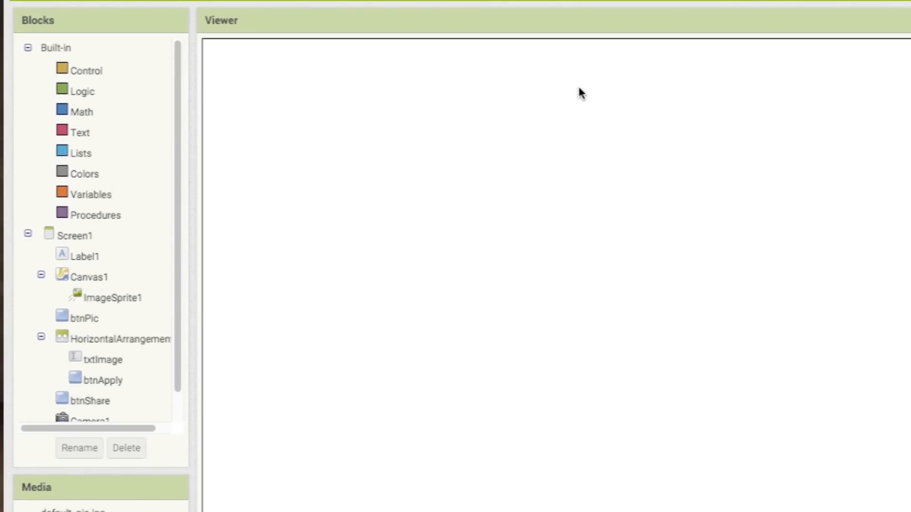
left_click(84, 319)
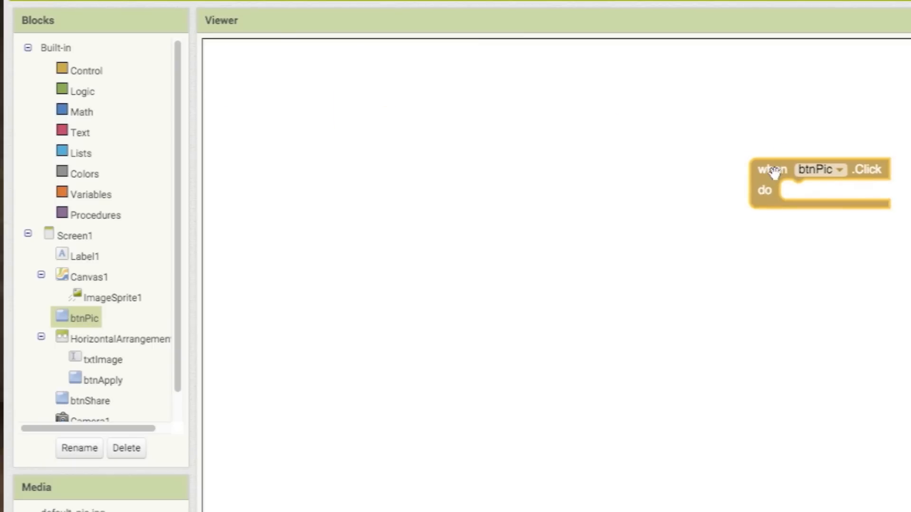
left_click(89, 404)
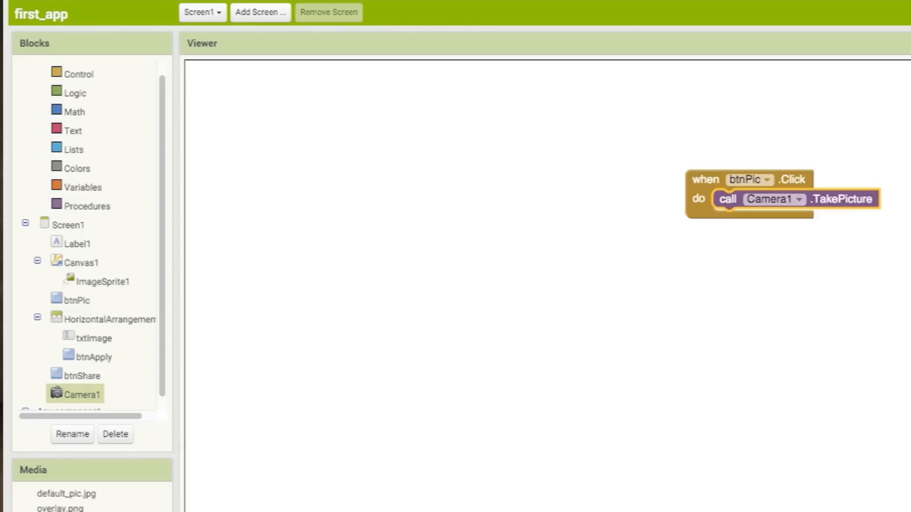
mouse_move(452, 114)
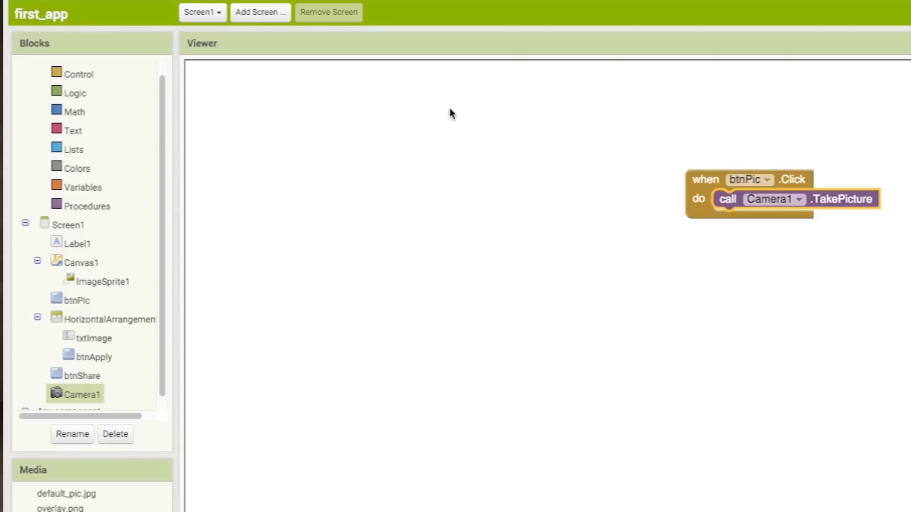
left_click(83, 393)
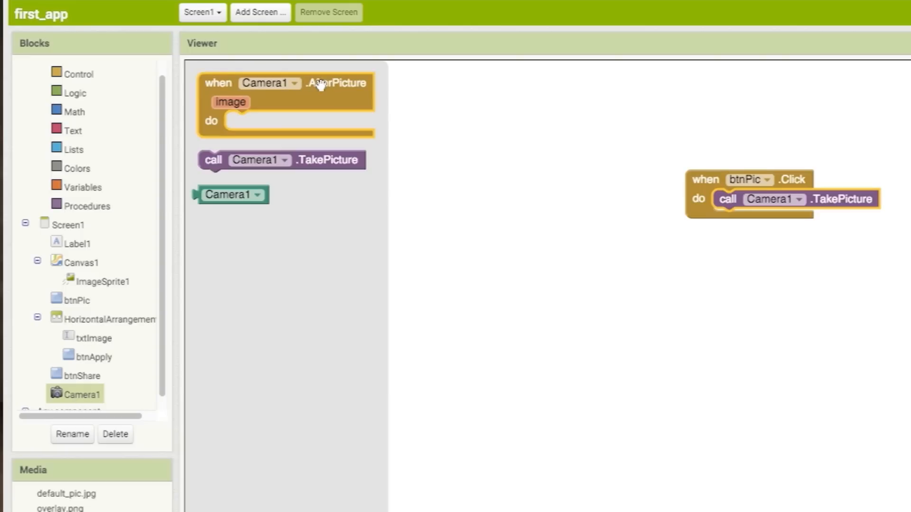
left_click(83, 261)
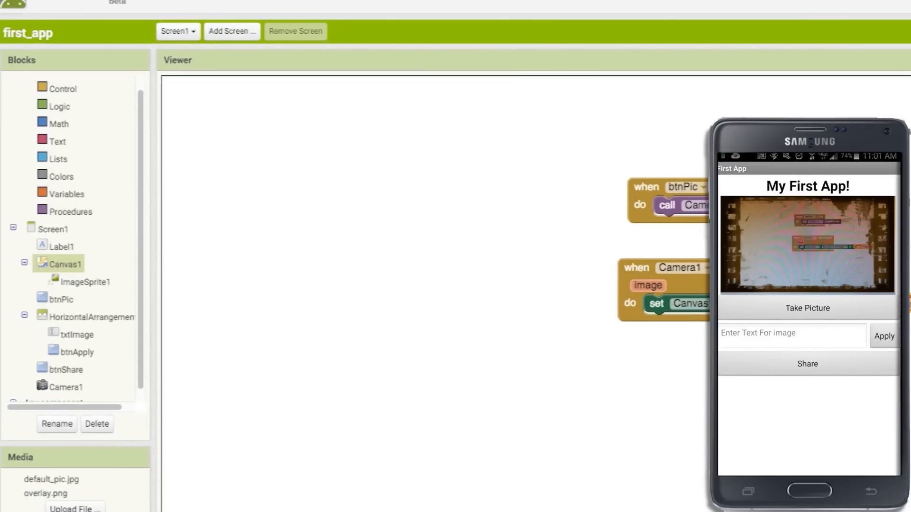
- Build btnApply.Click to clear Canvas1 and draw txtImage.Text in black and white
left_click(75, 351)
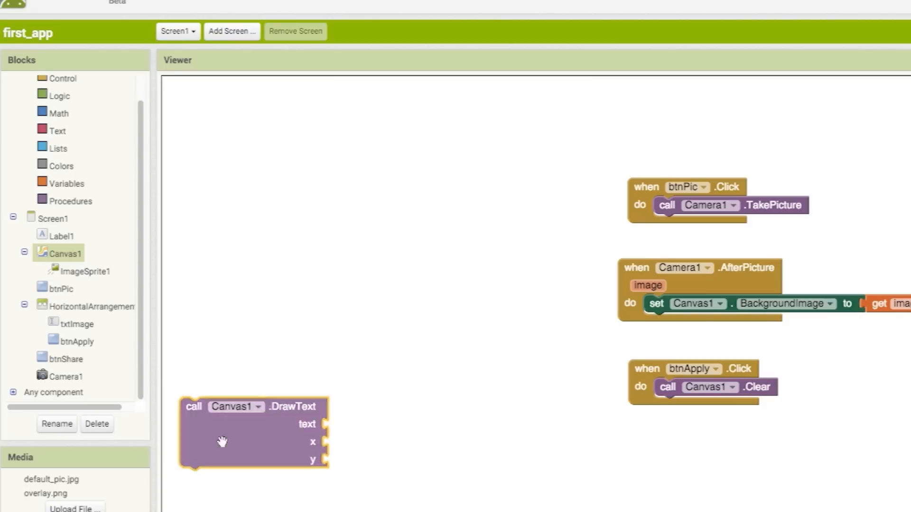
left_click(77, 323)
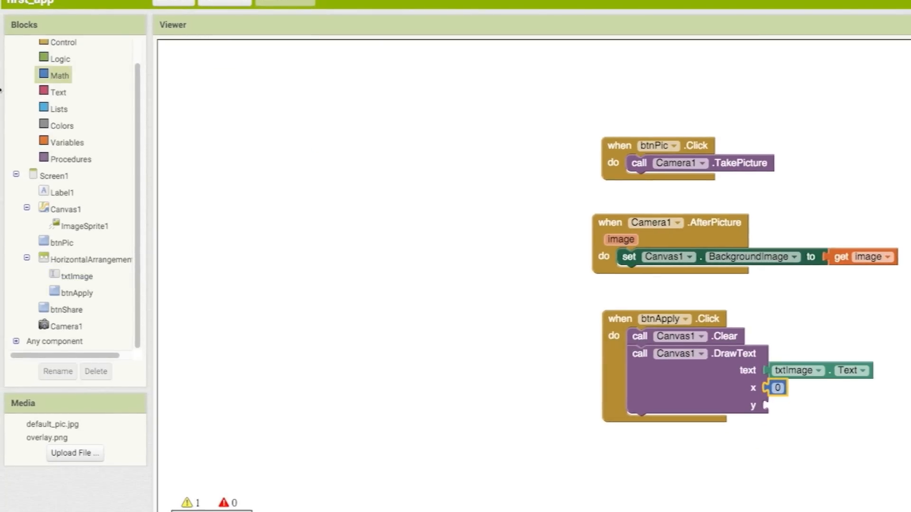
left_click(777, 405)
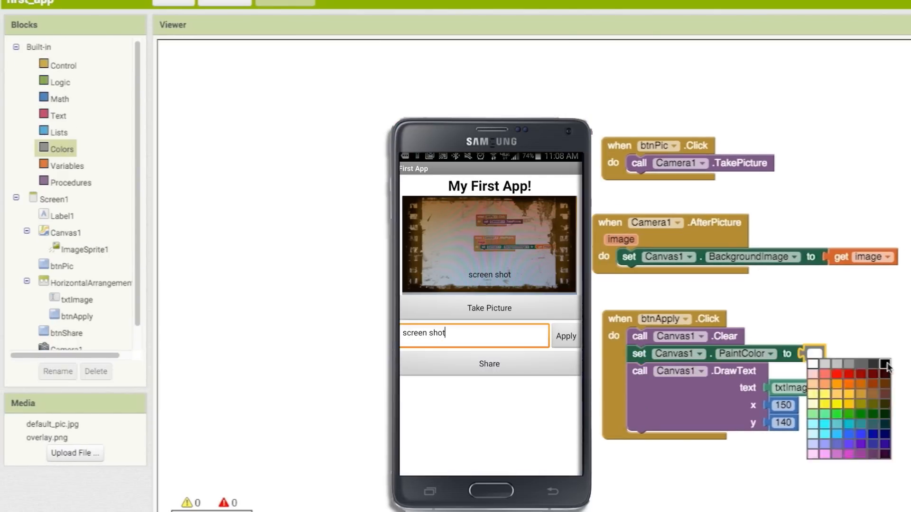
left_click(883, 365)
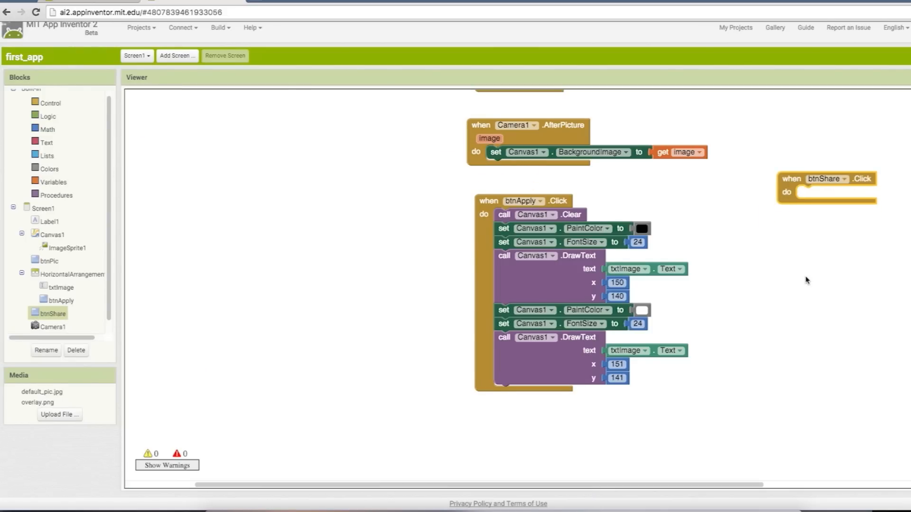
- Add Sharing1.ShareFile with a duplicated text block edited to 'file:///mnt/sdcard/my_pic.jpg'
left_click(52, 324)
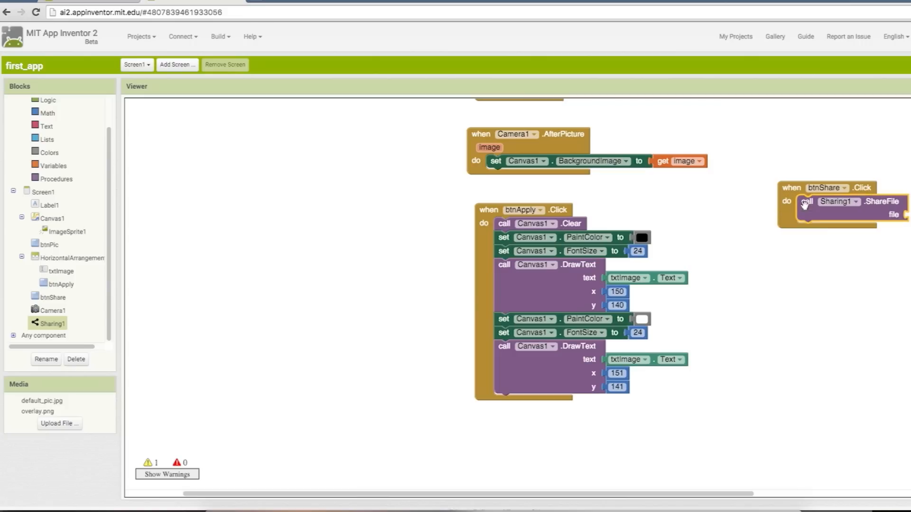
mouse_move(820, 232)
type("my_pic.jpg")
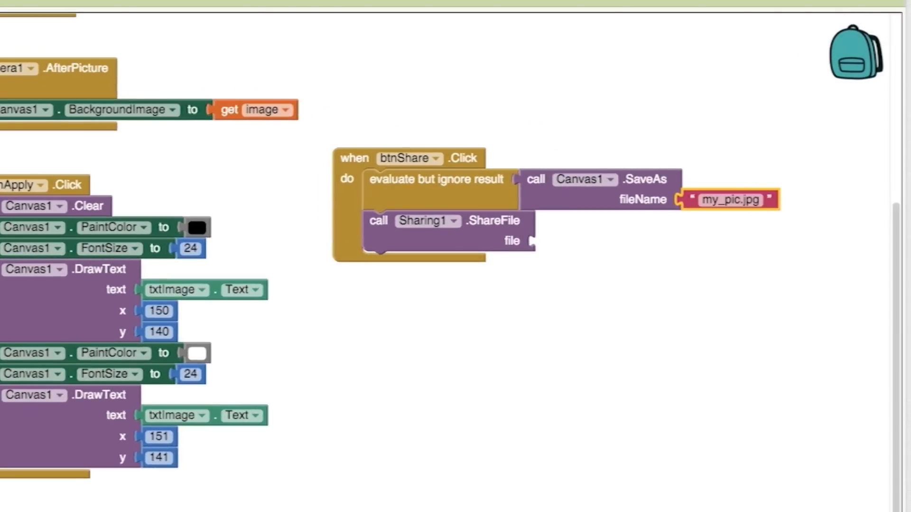
right_click(729, 199)
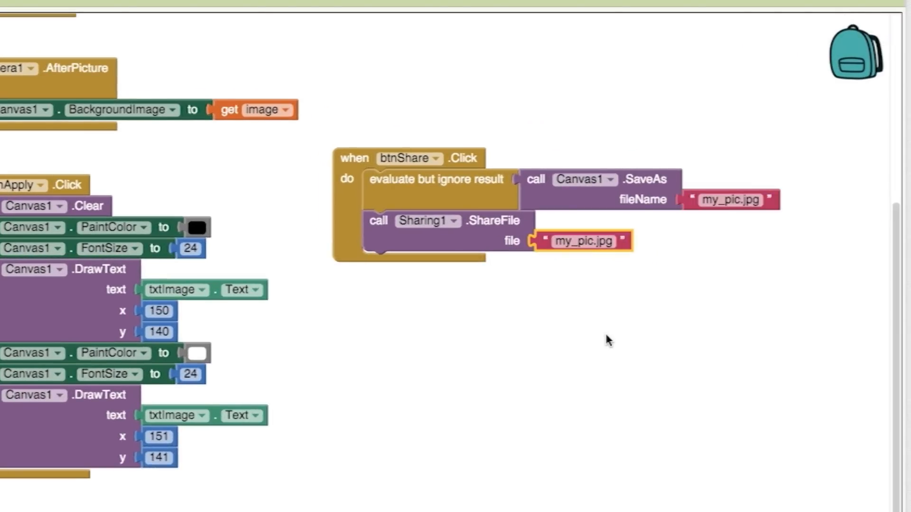
double_click(583, 241)
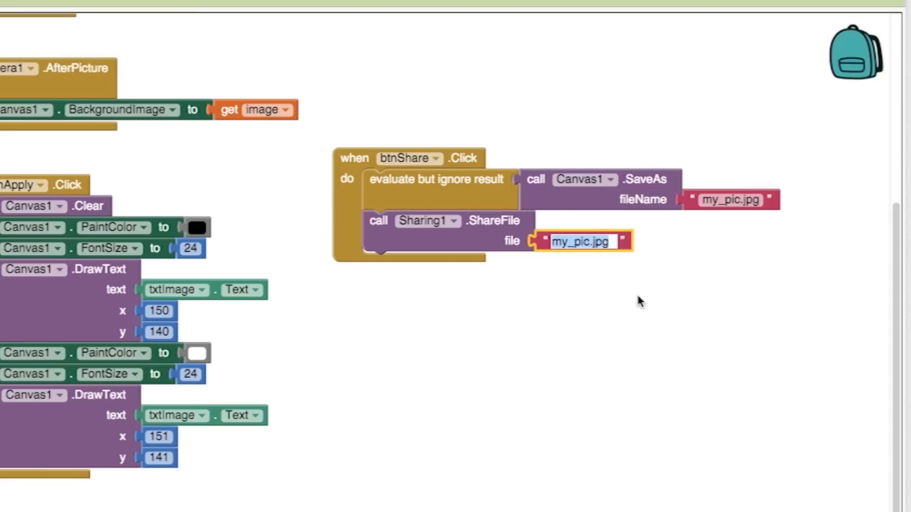
type("file:///mnt/sdcard/")
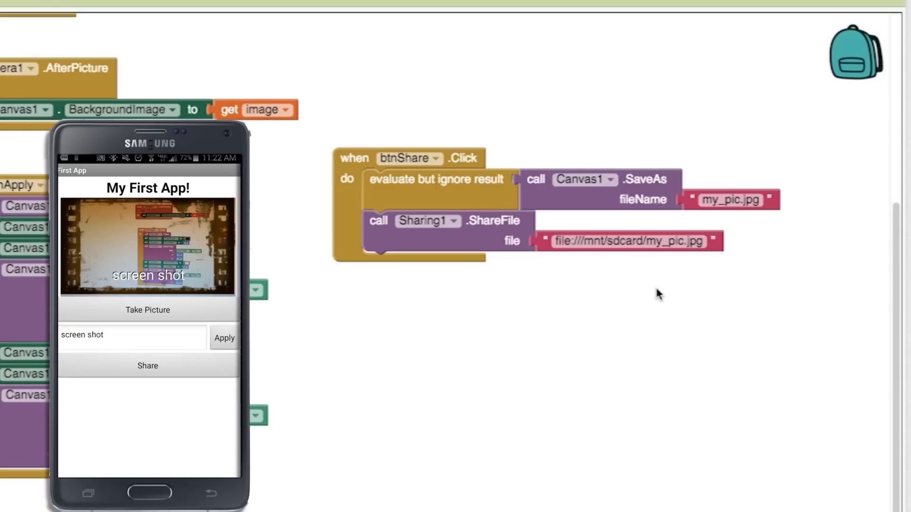
- Start the Build > App (save .apk to my computer) build
left_click(147, 365)
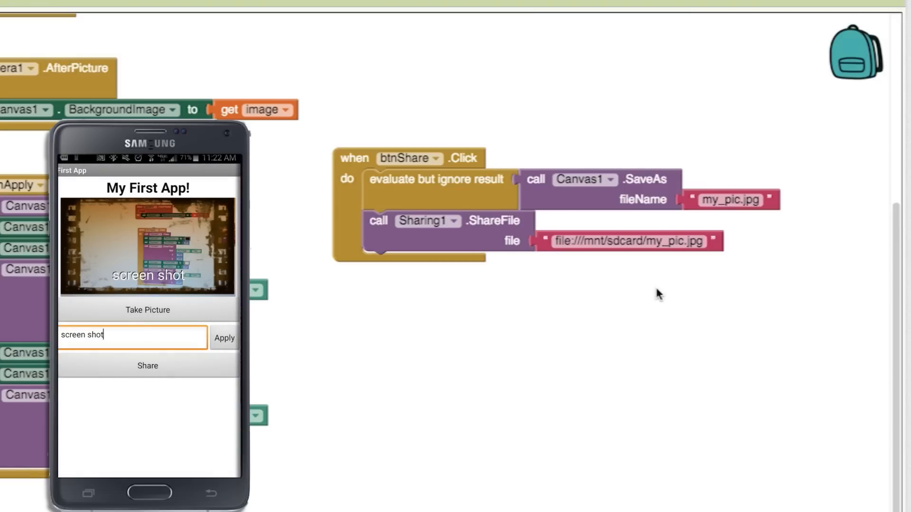
left_click(16, 5)
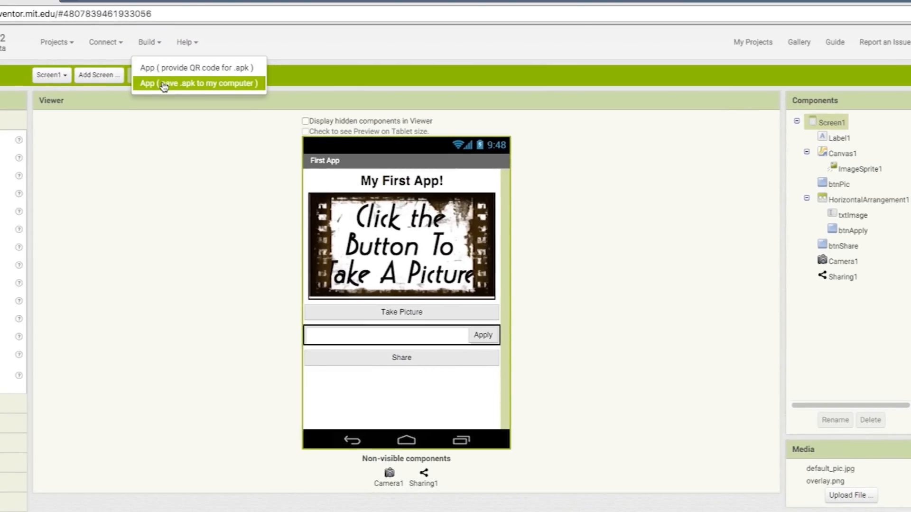
left_click(198, 82)
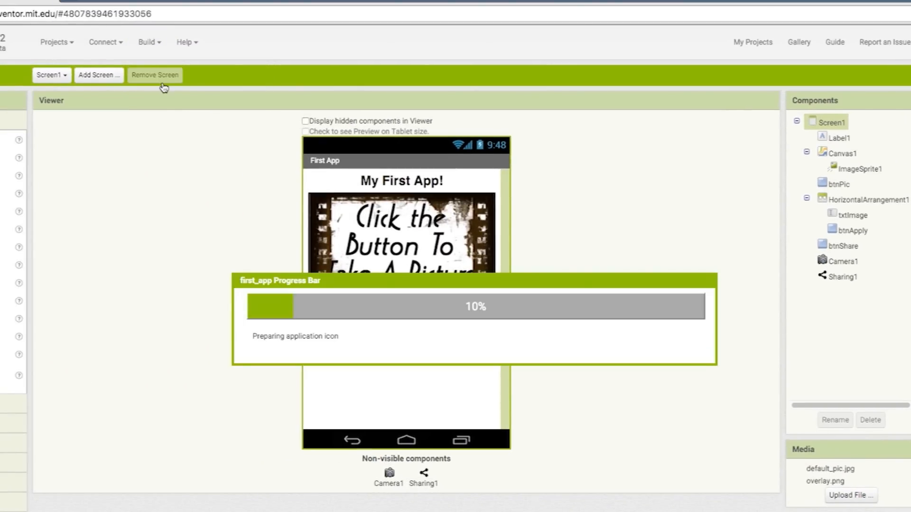